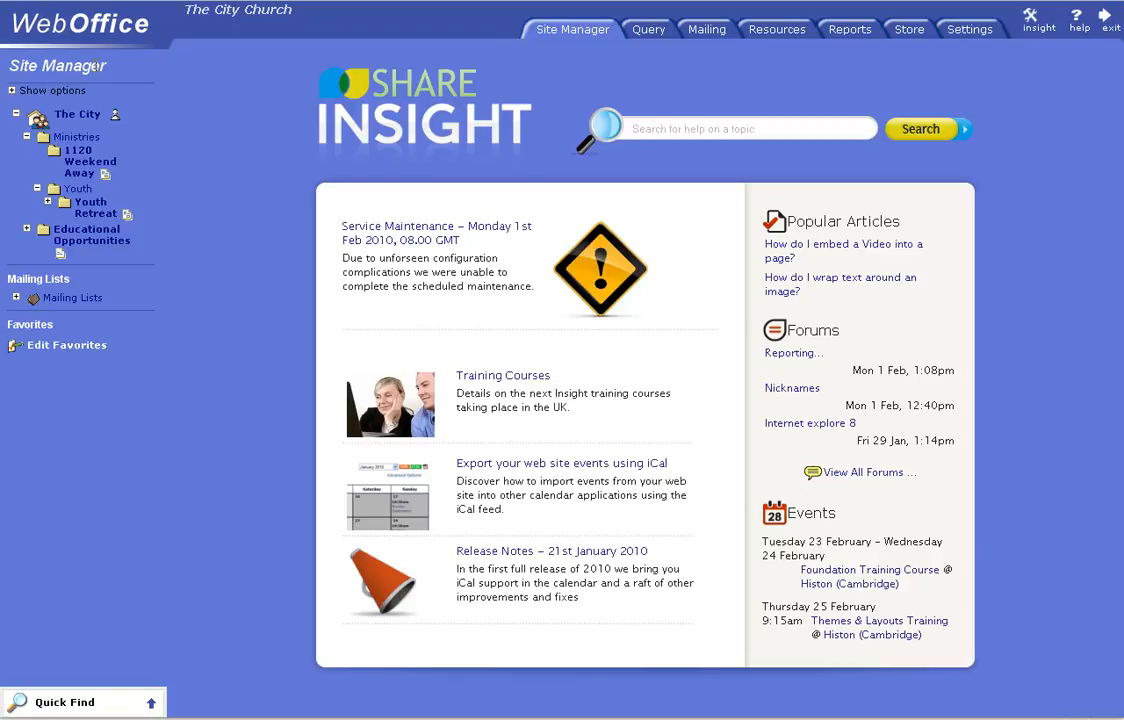
mouse_move(140, 84)
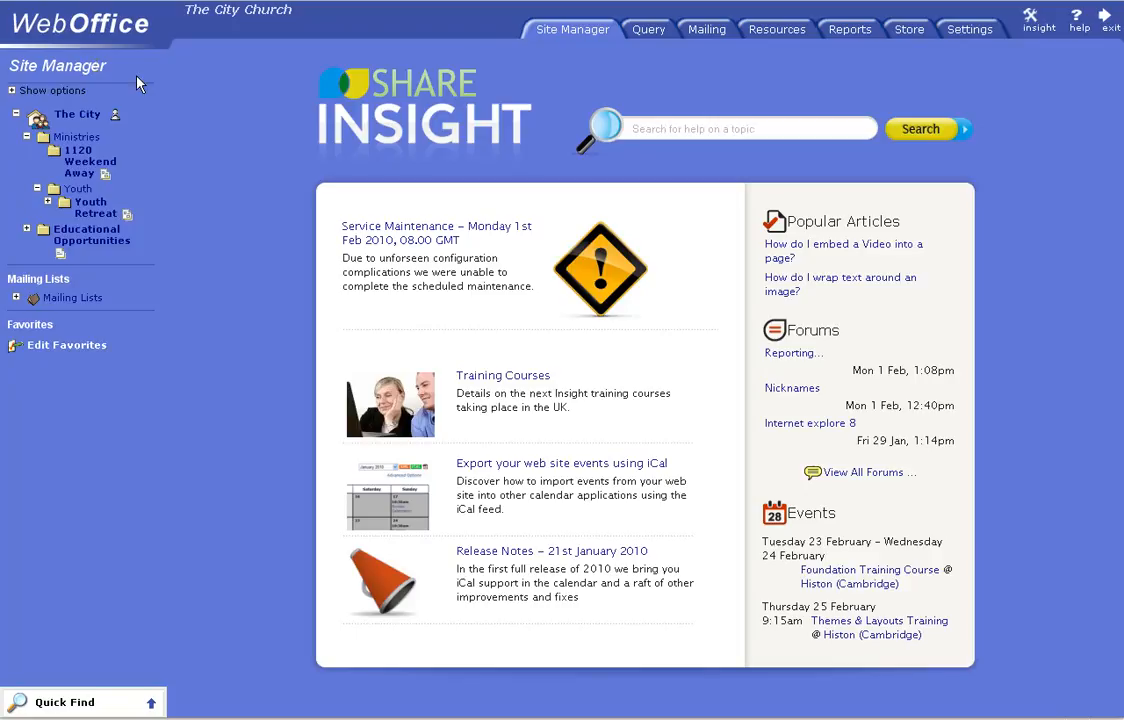
mouse_move(388, 212)
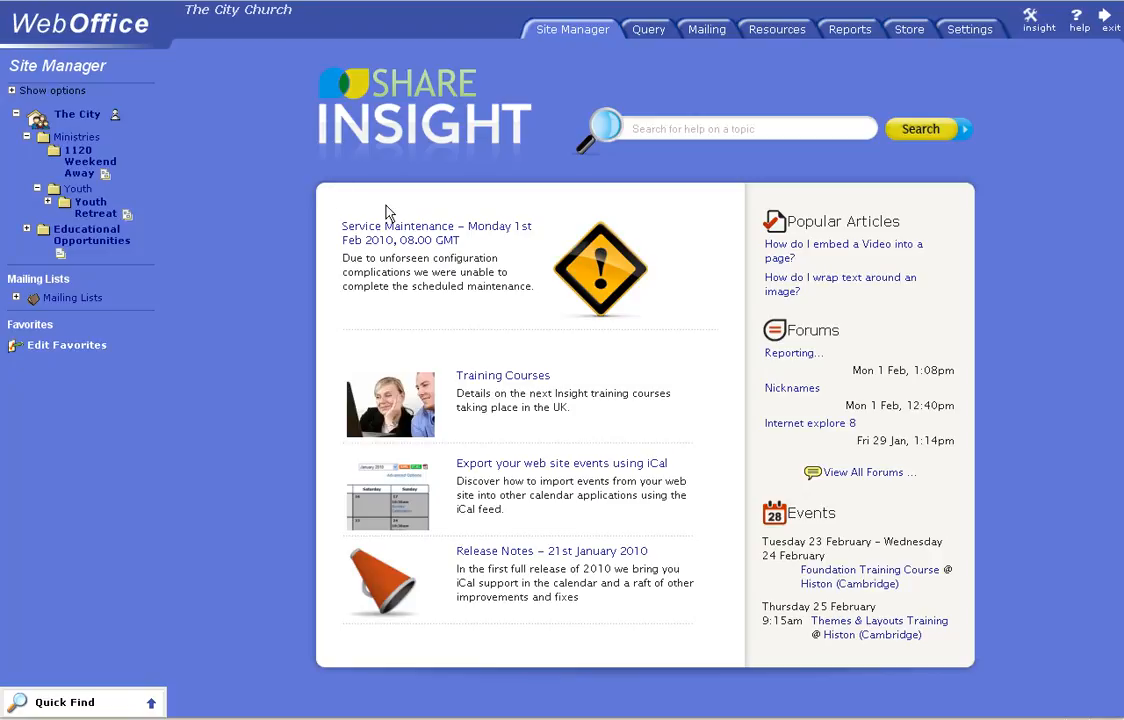
mouse_move(676, 312)
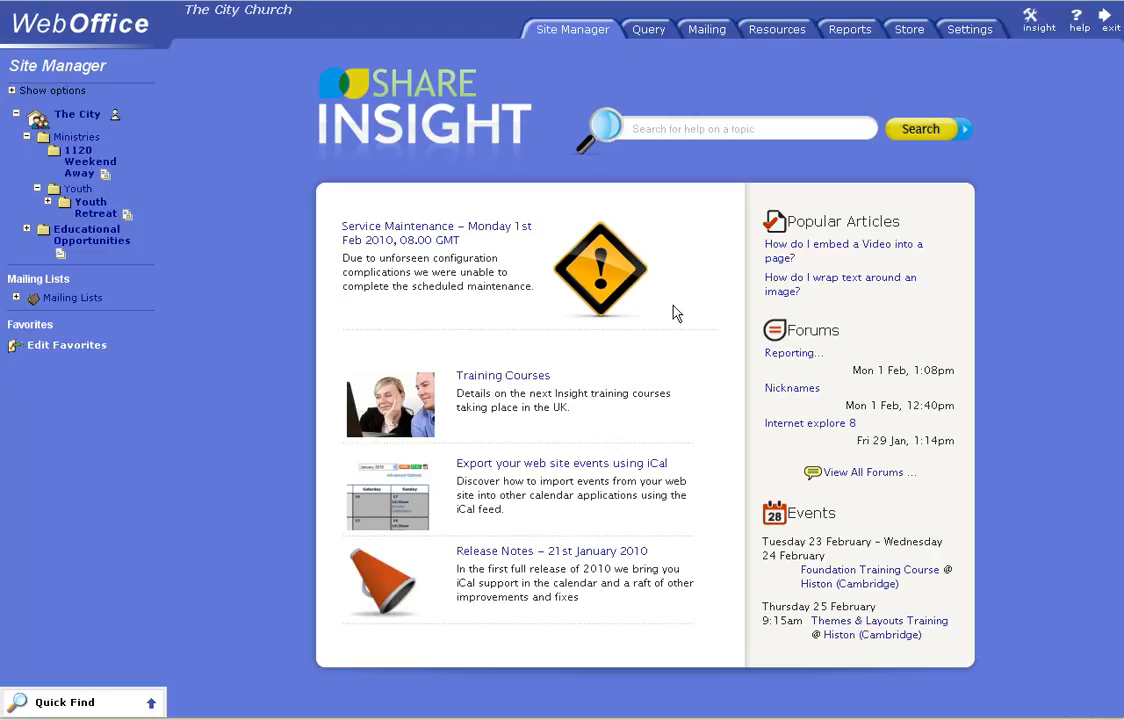
mouse_move(650, 280)
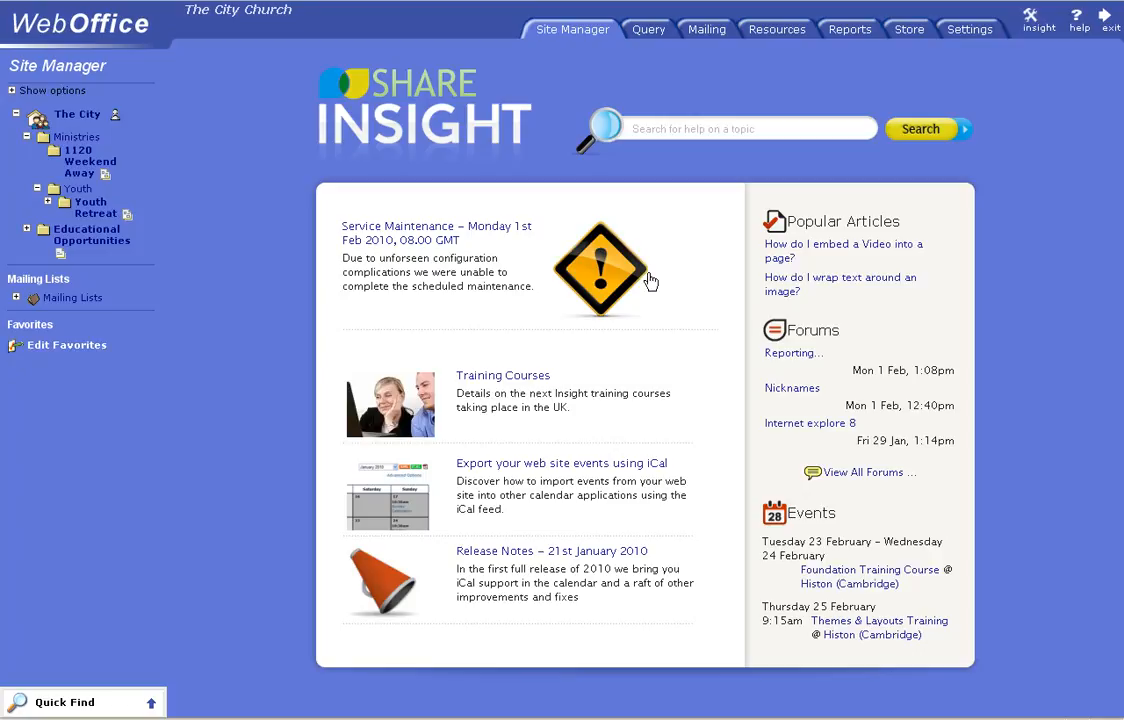
mouse_move(148, 154)
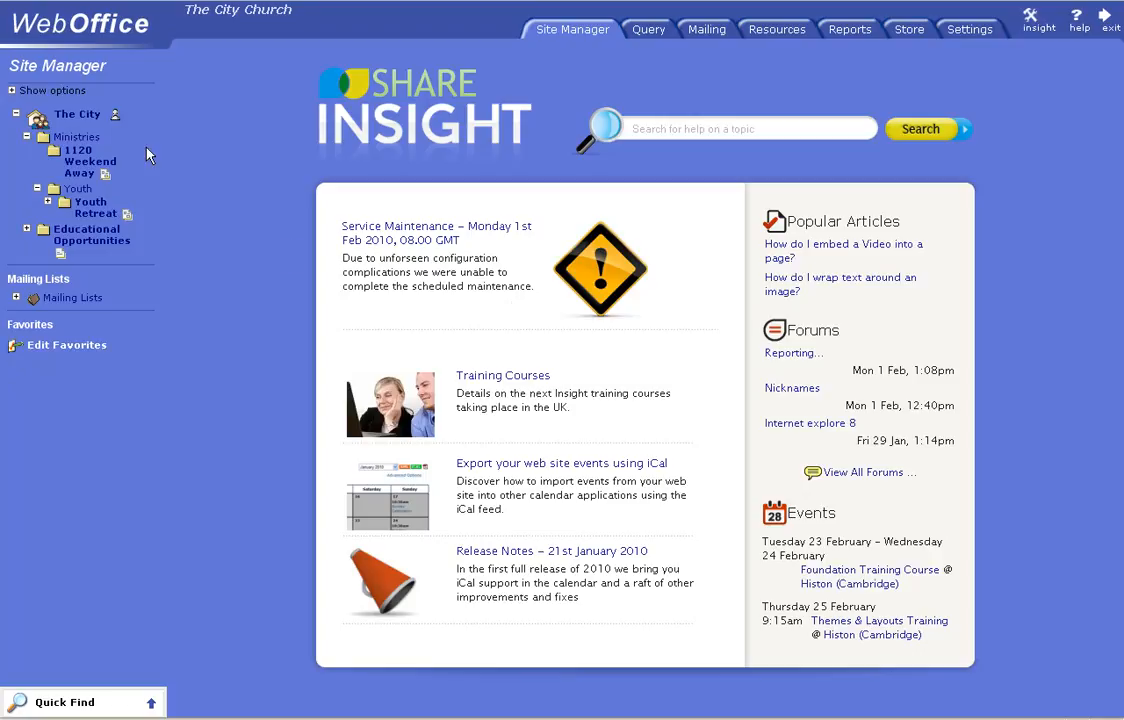
mouse_move(92, 124)
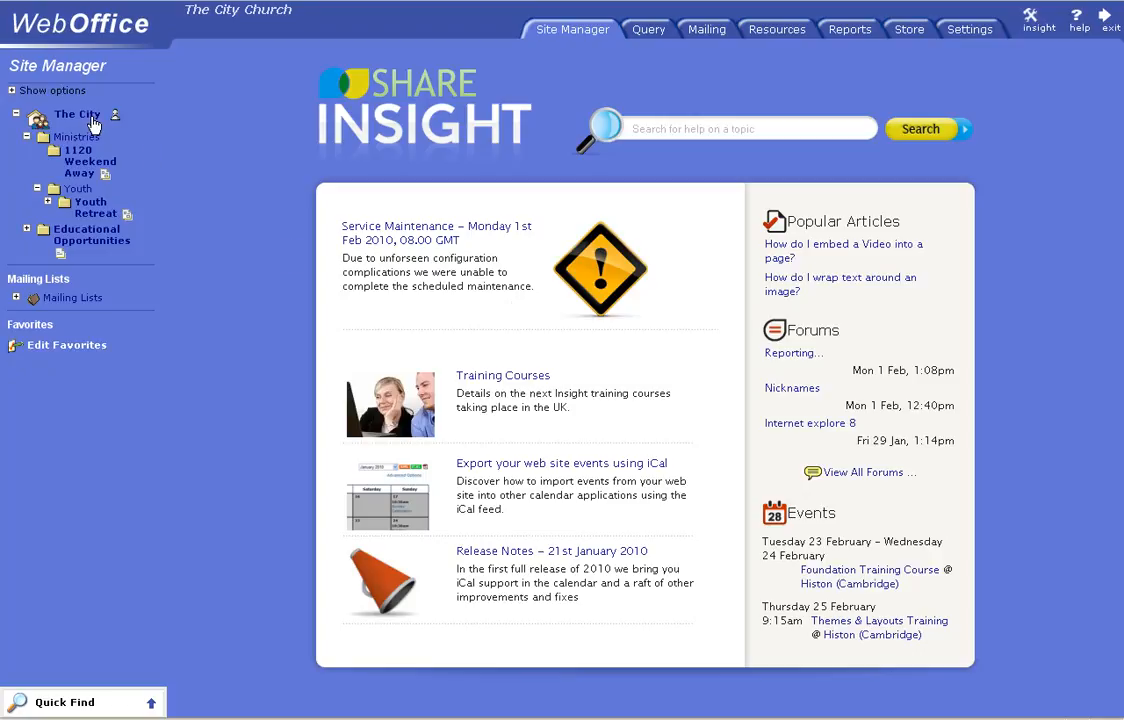
mouse_move(52, 96)
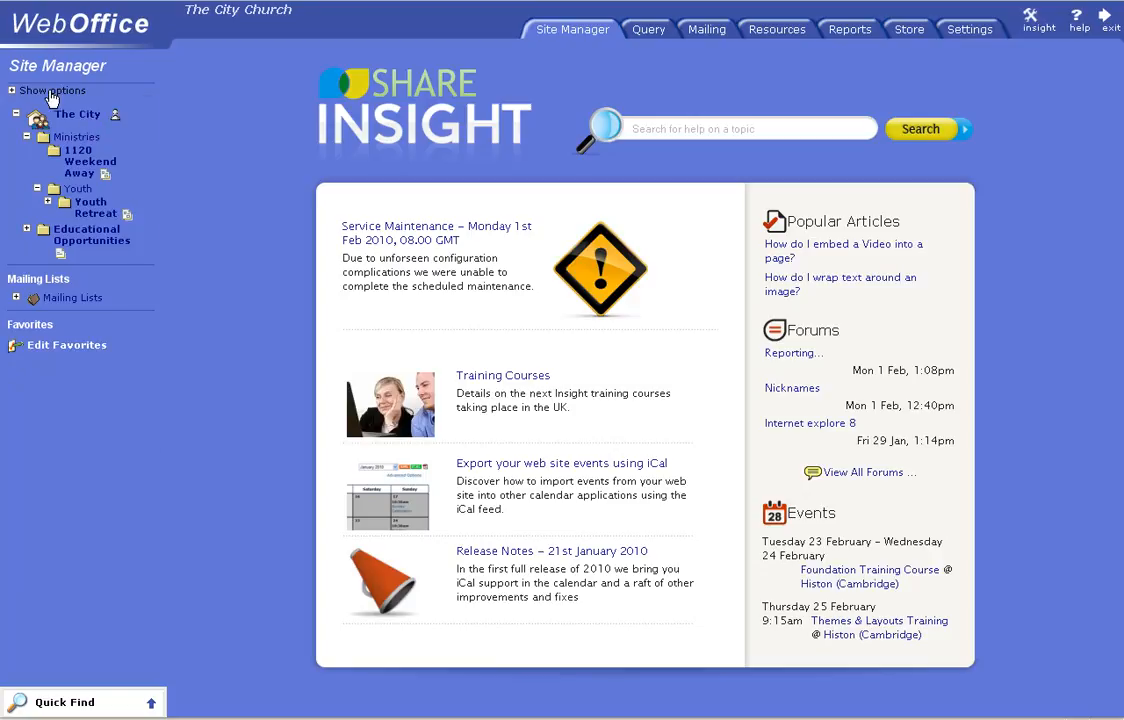
- Expand the full Site Manager group hierarchy and select The City root group, hitting a session-expired login
click(52, 90)
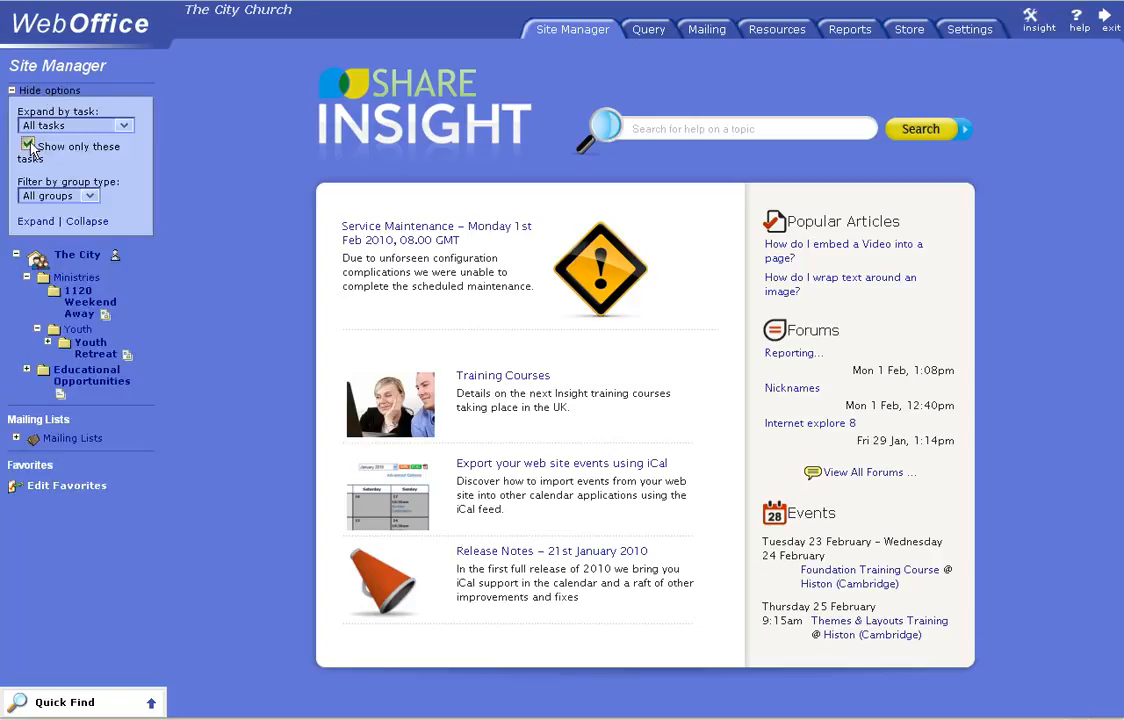
click(28, 146)
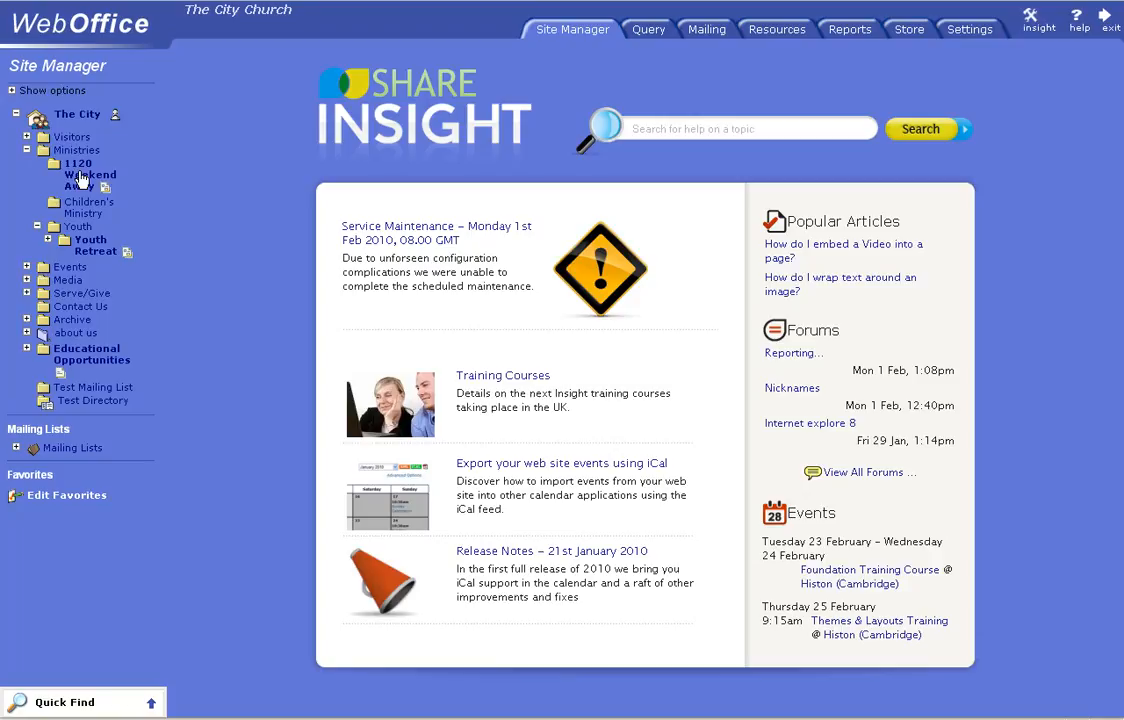
mouse_move(88, 118)
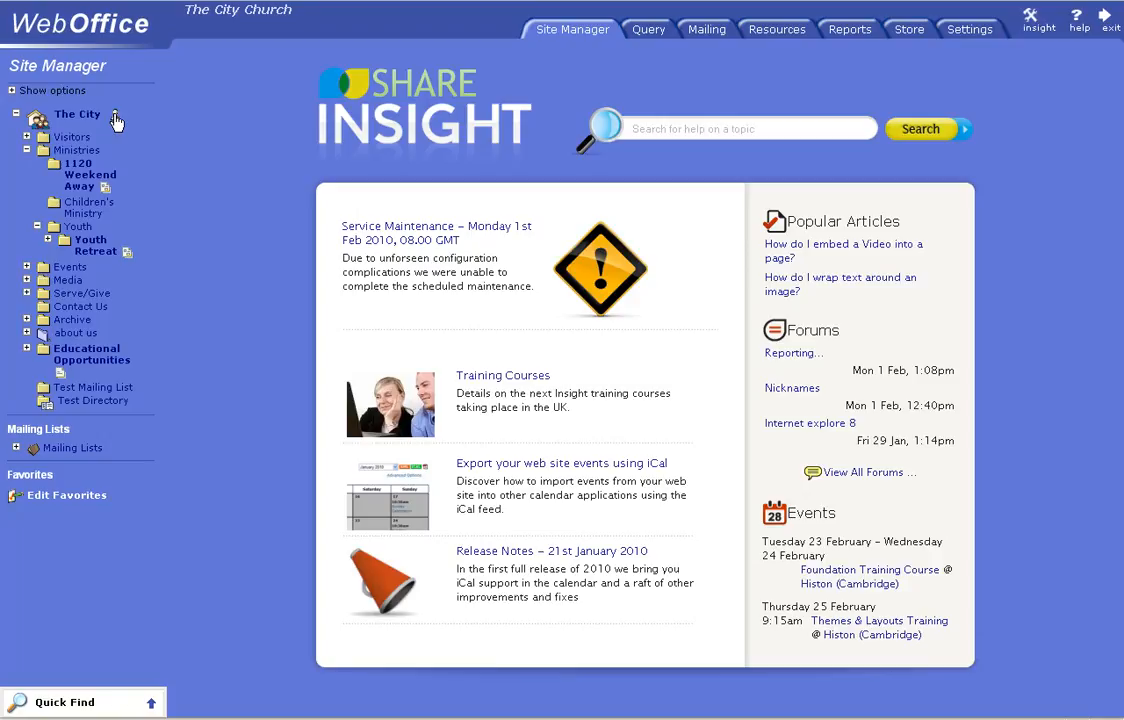
click(76, 112)
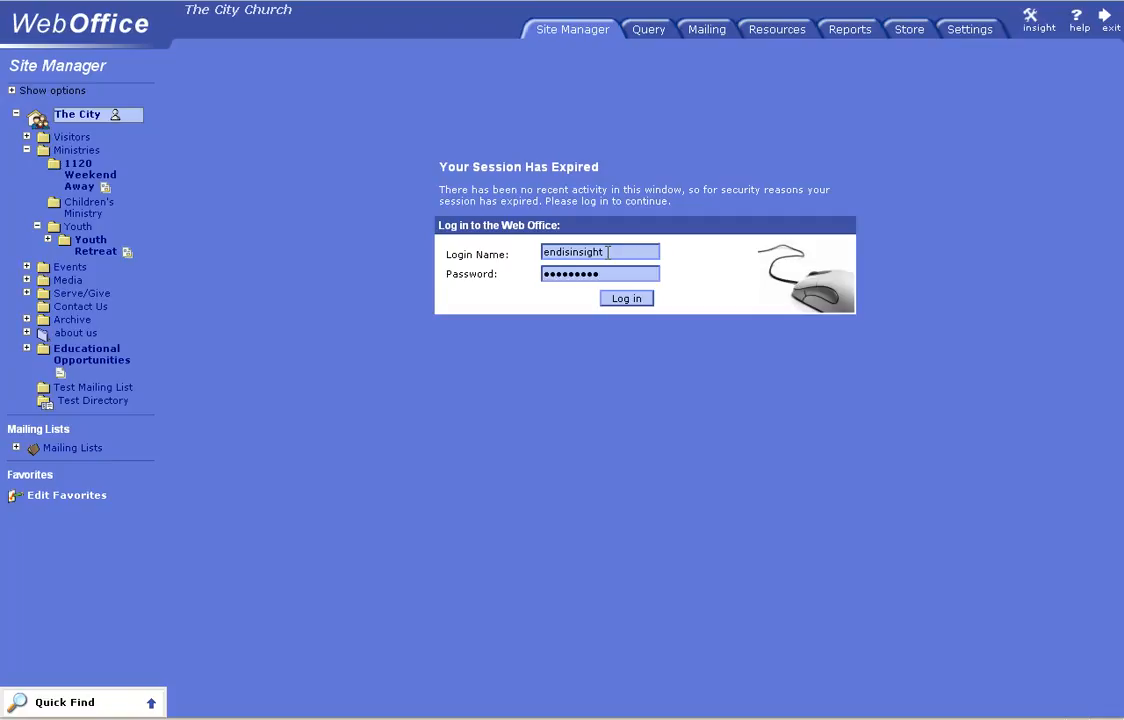
- Log back in to load The City summary (24 members, one applicant), then pick 1120 Weekend Away
click(624, 298)
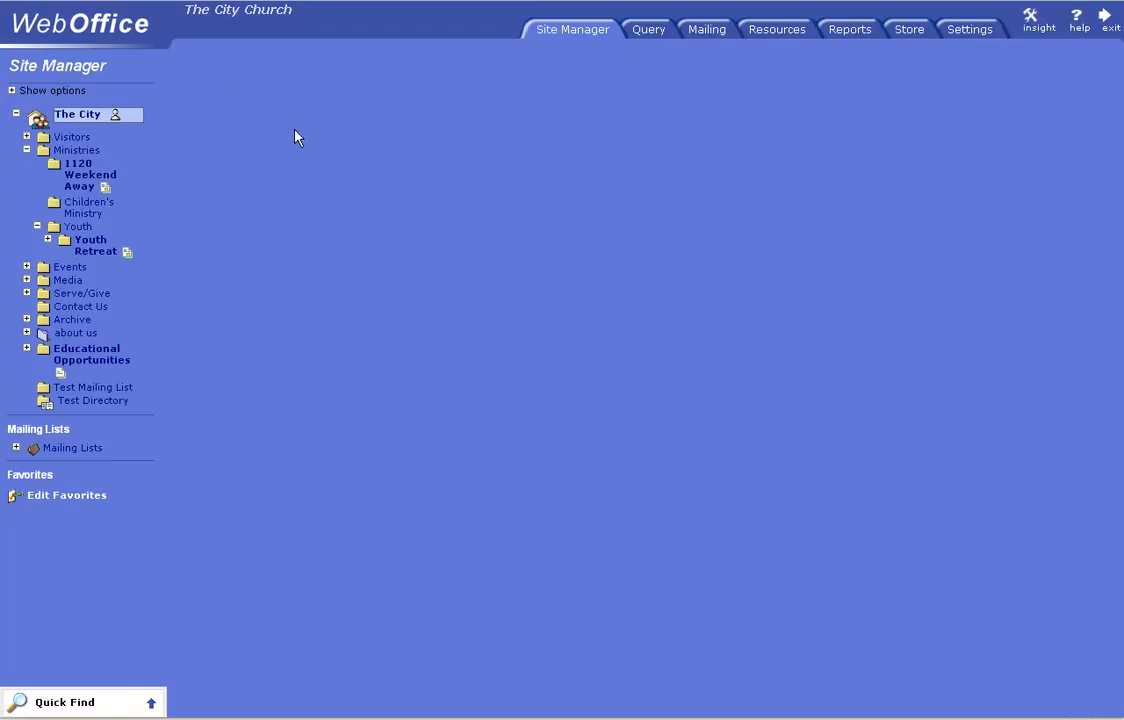
click(76, 112)
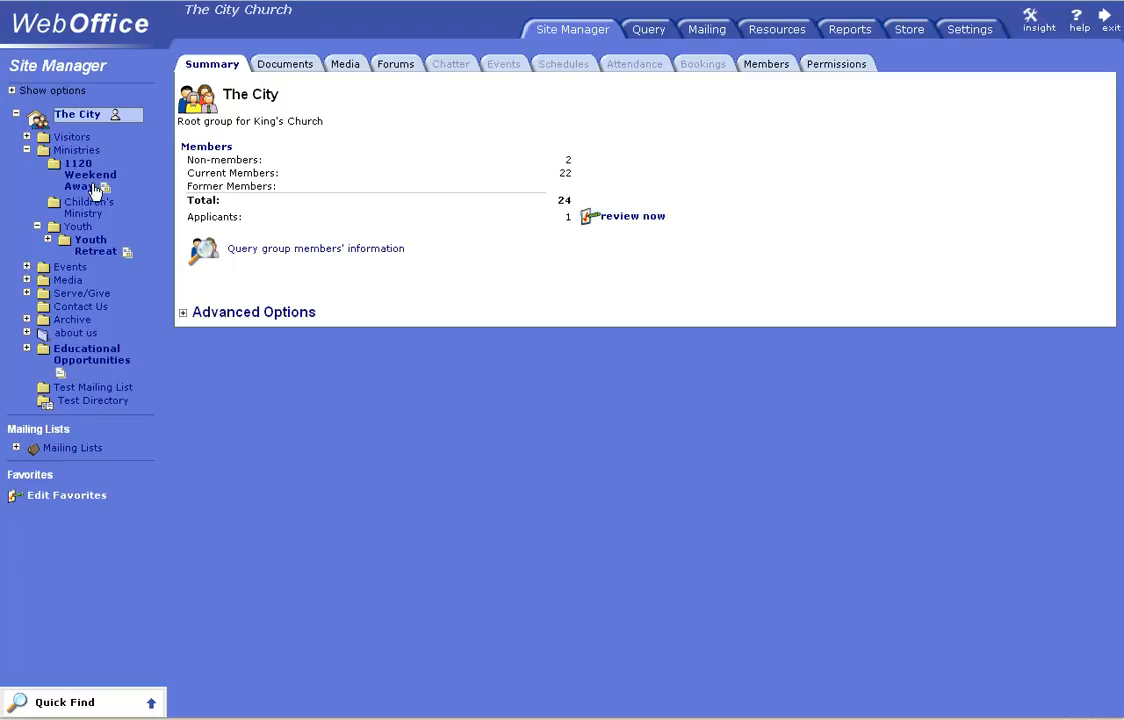
mouse_move(96, 190)
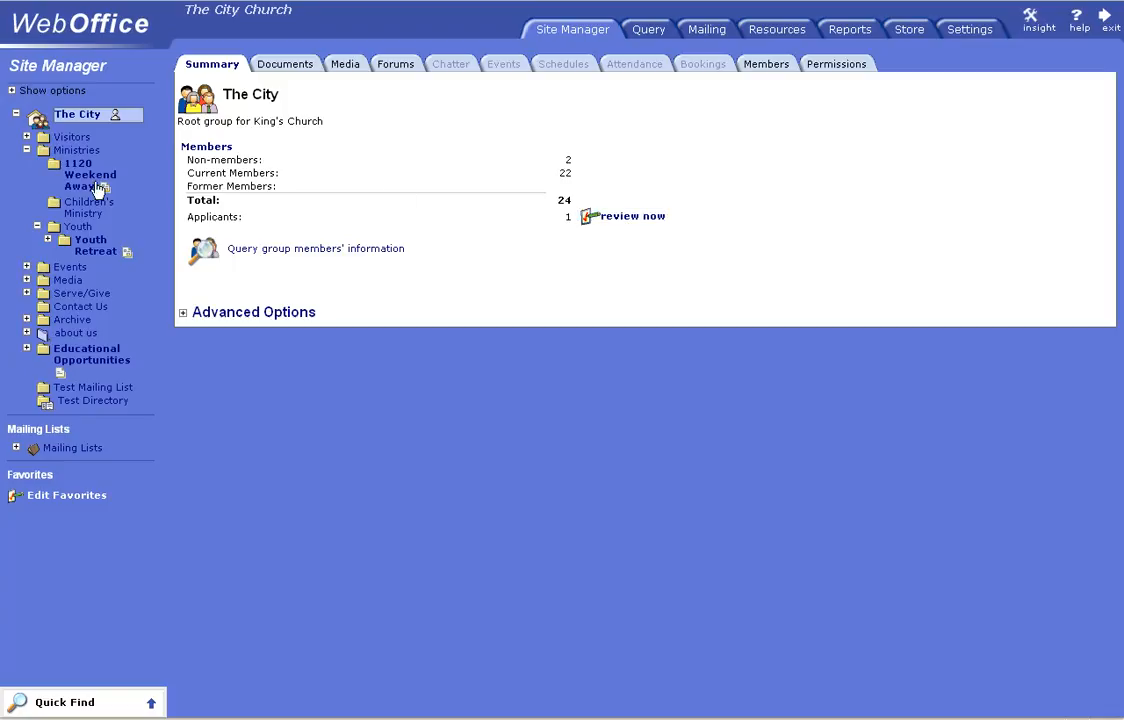
click(90, 174)
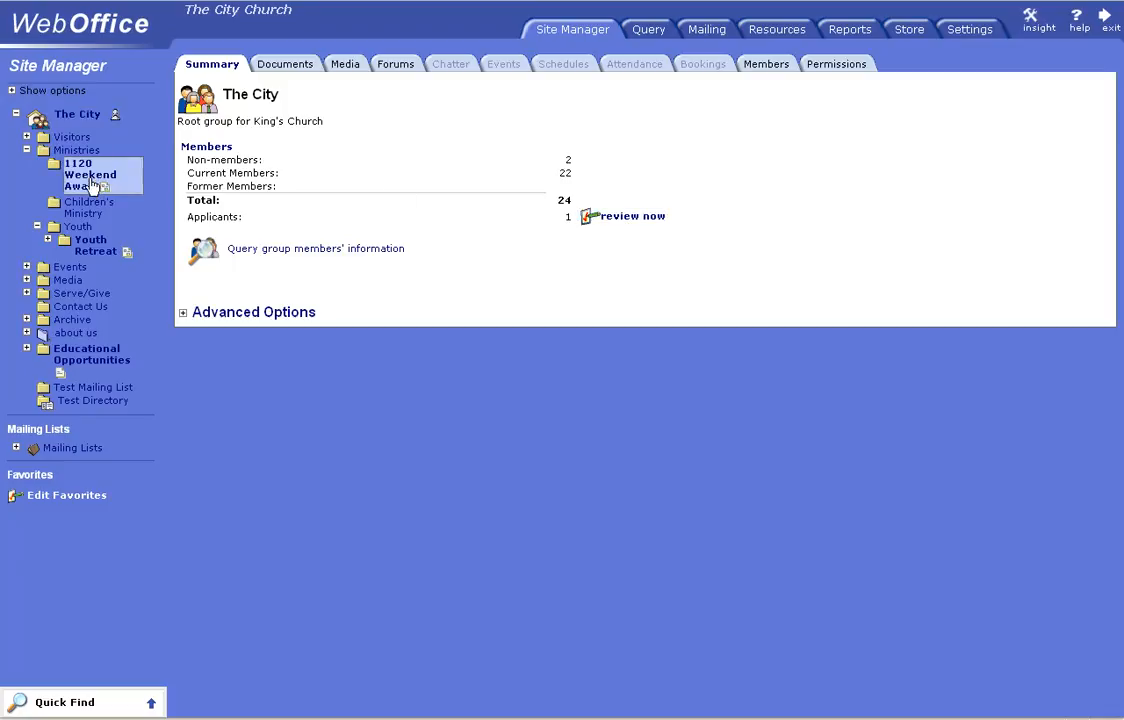
- Show the 1120 Weekend Away summary with one published document, two new form responses and one forum
click(90, 176)
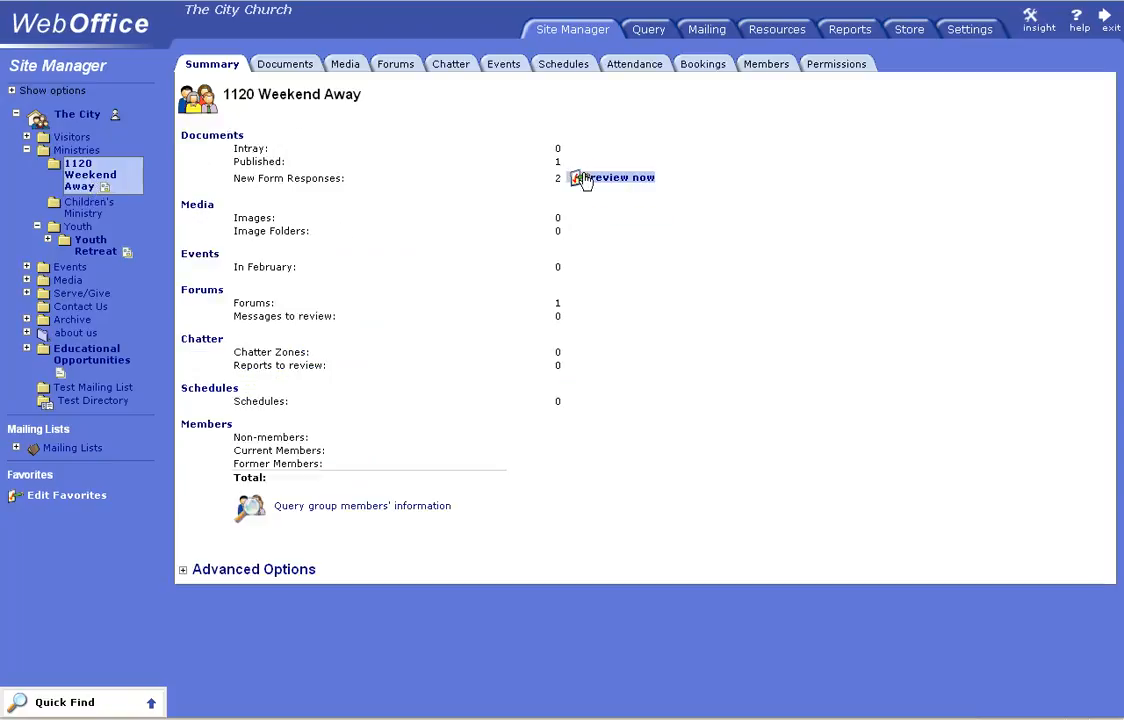
mouse_move(630, 184)
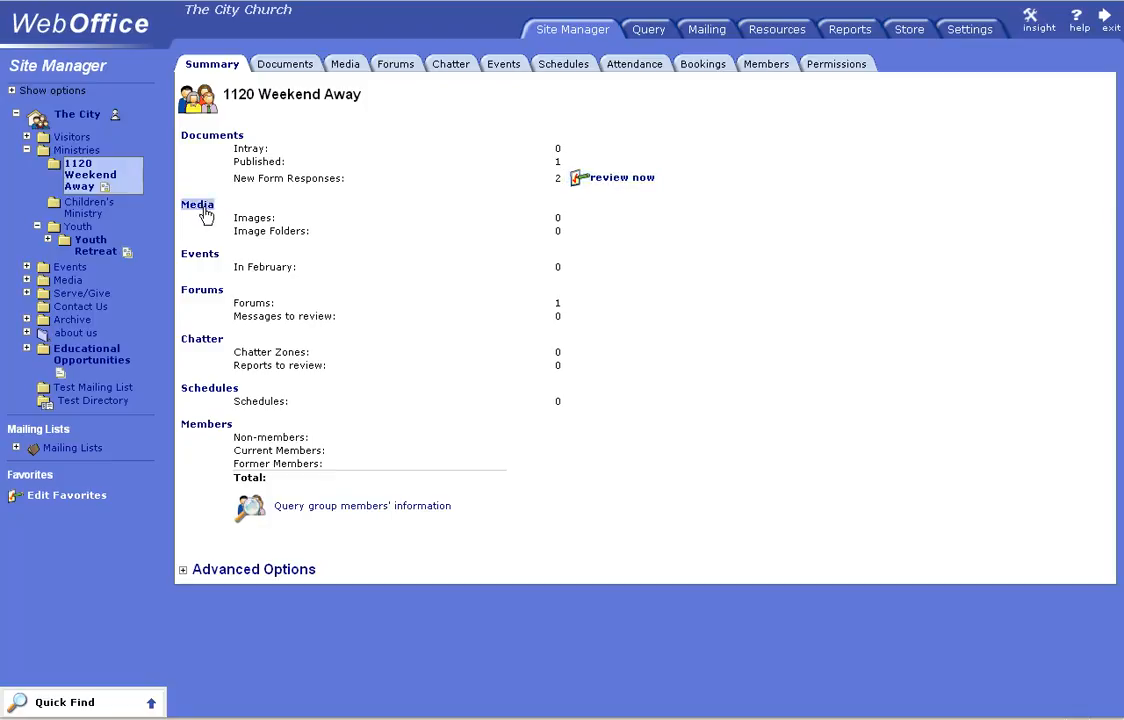
mouse_move(124, 176)
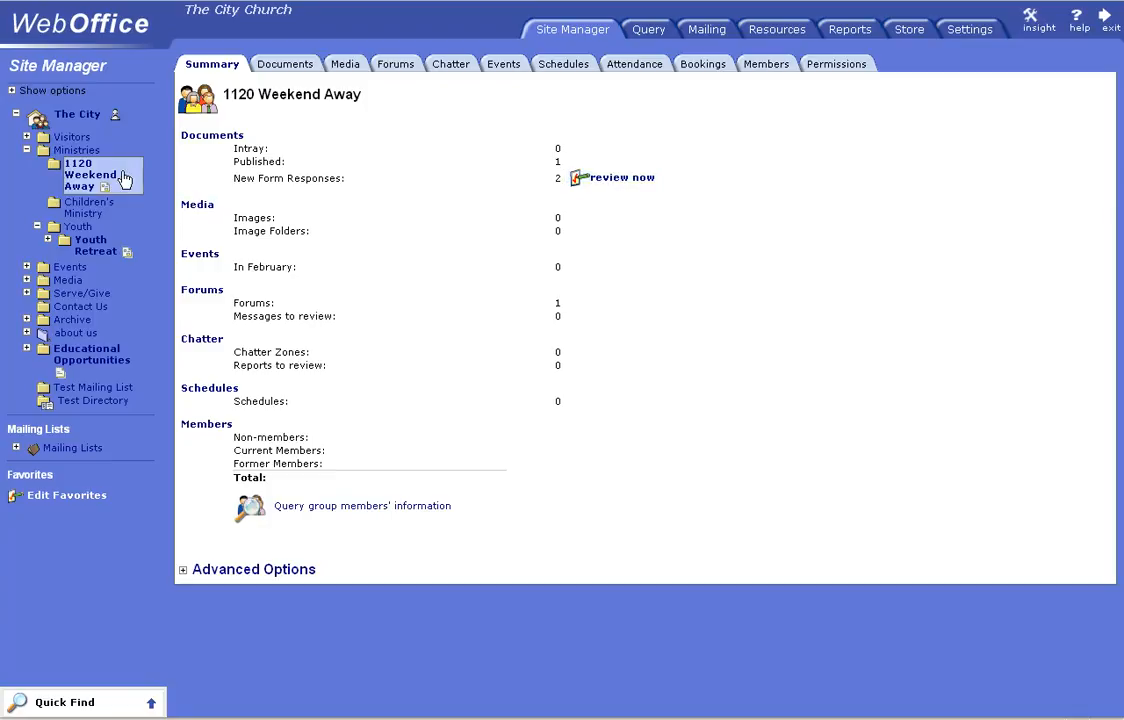
mouse_move(96, 186)
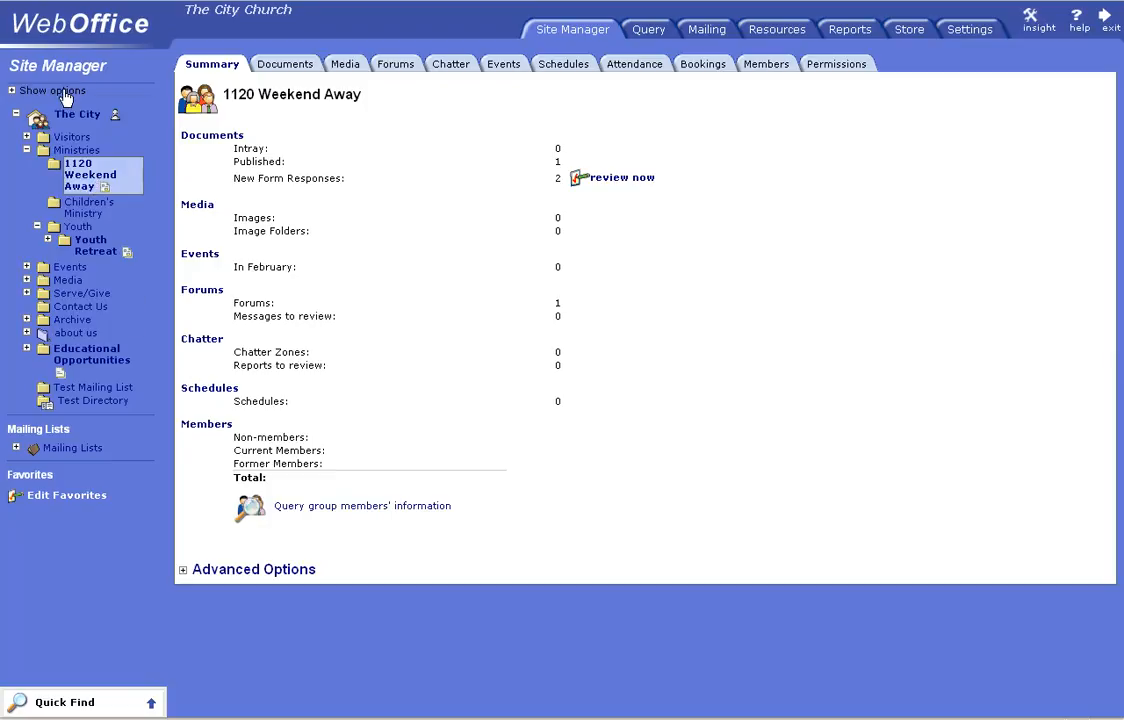
- Filter the tree to Payment groups for the chosen task, then hide the options to restore the full hierarchy
click(52, 90)
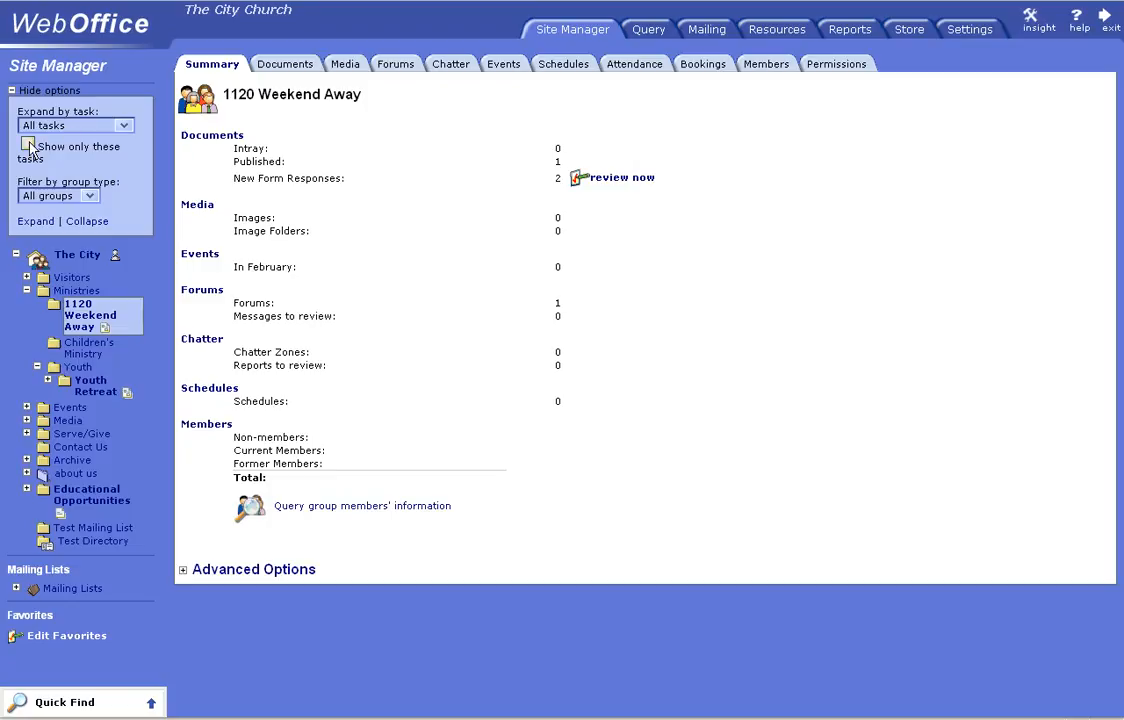
click(28, 146)
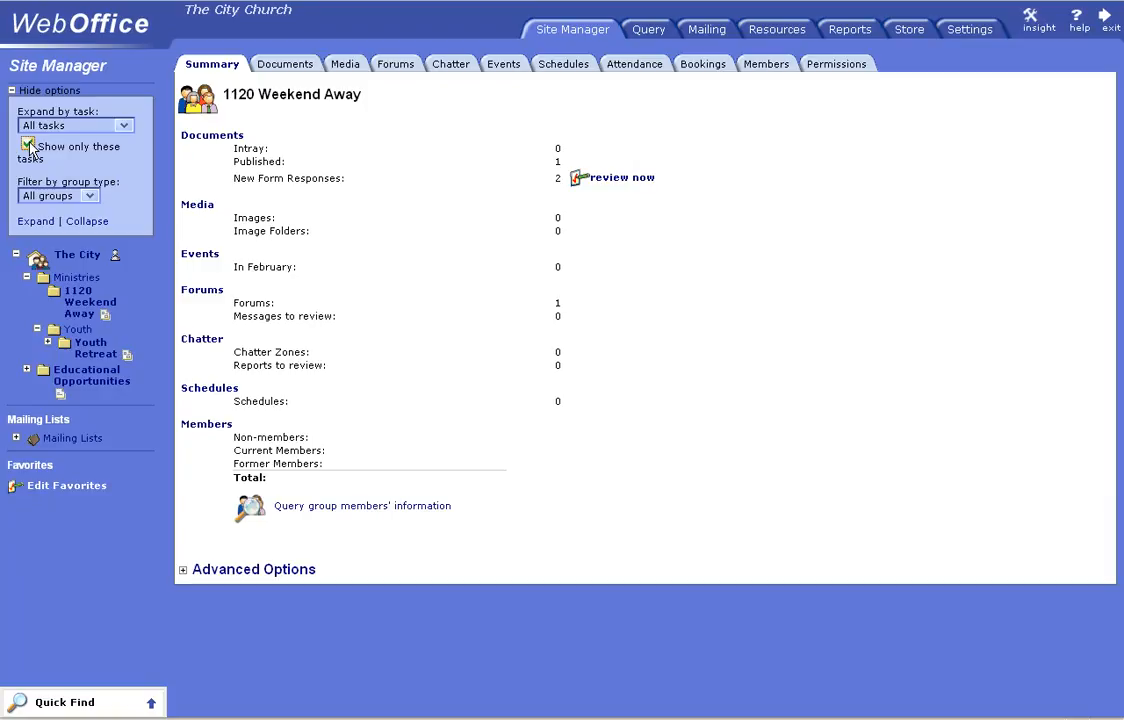
click(88, 196)
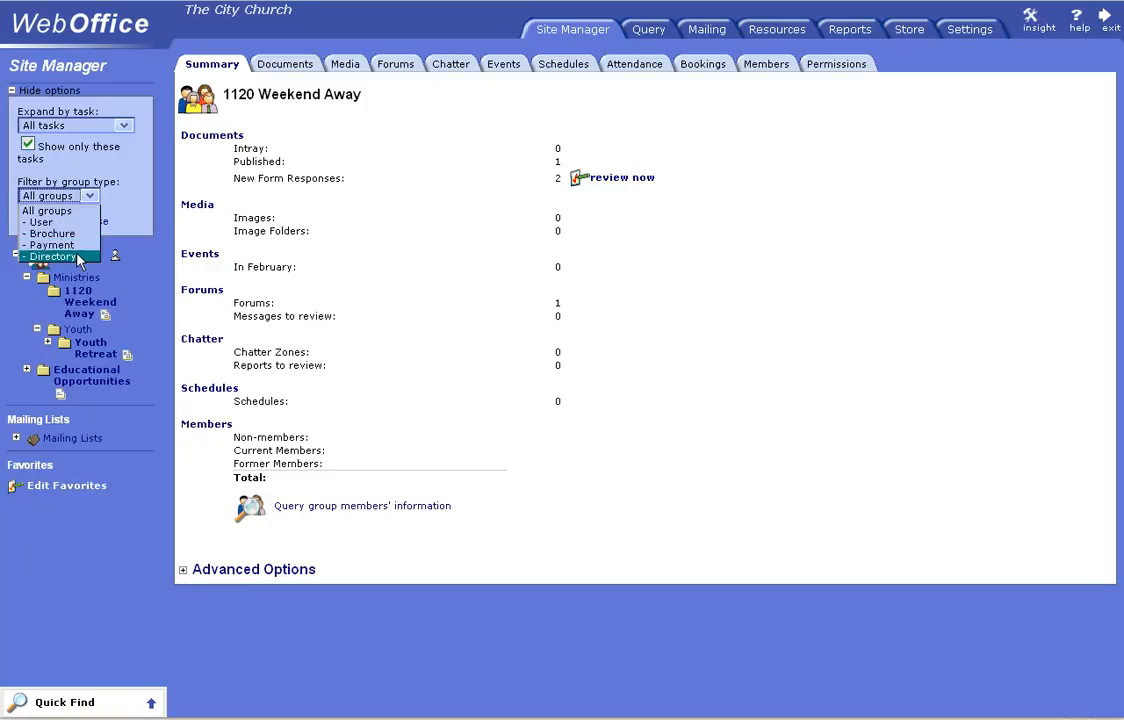
mouse_move(52, 244)
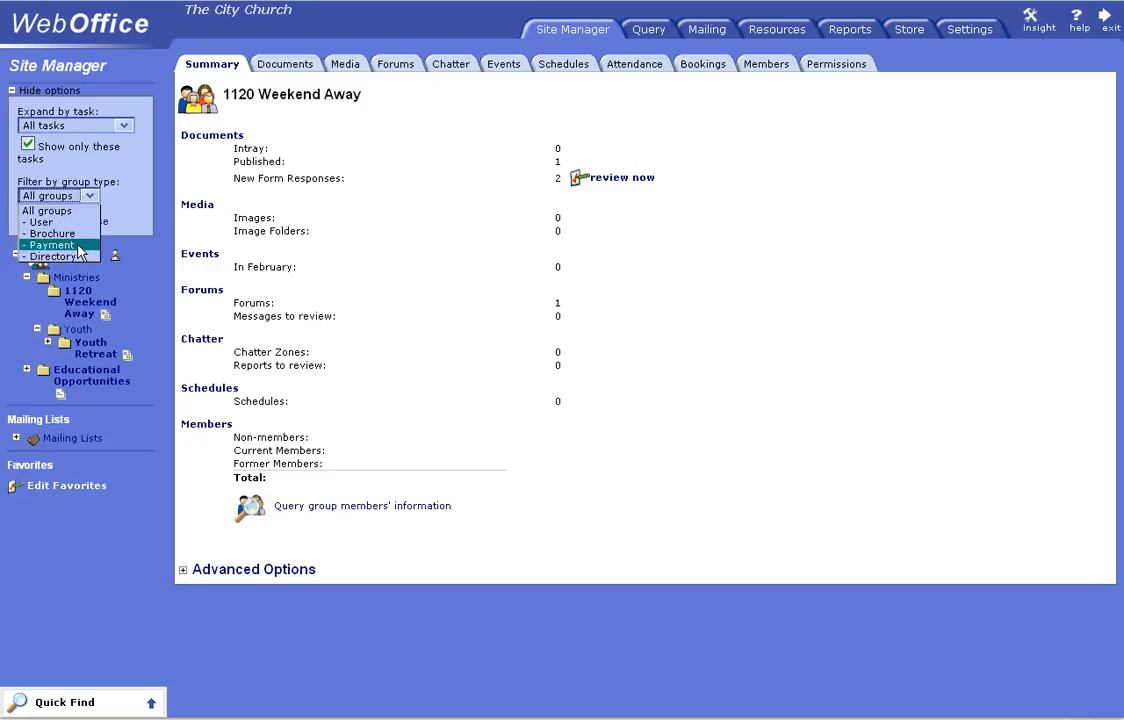
click(48, 244)
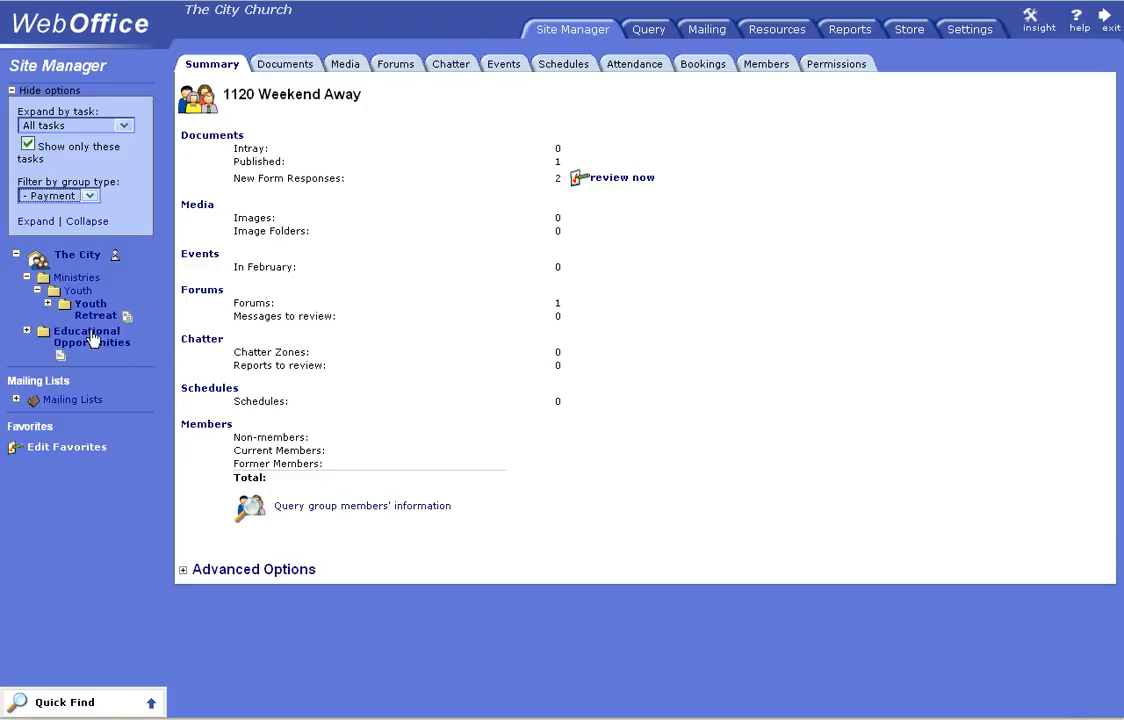
mouse_move(100, 264)
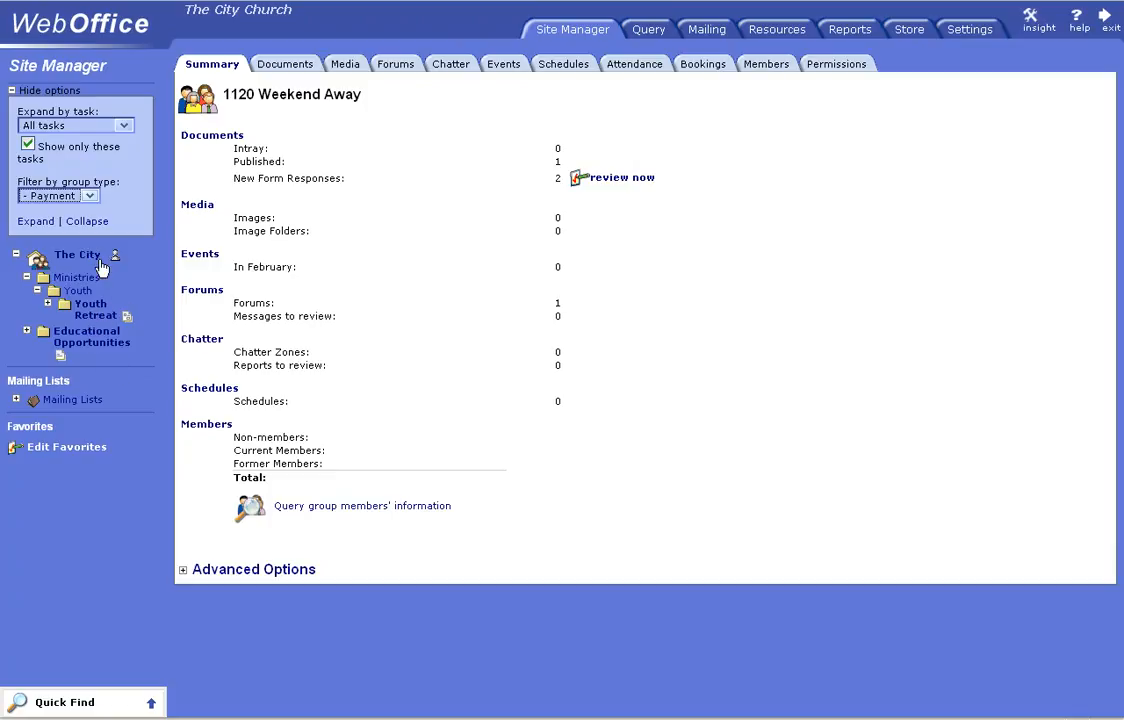
click(28, 144)
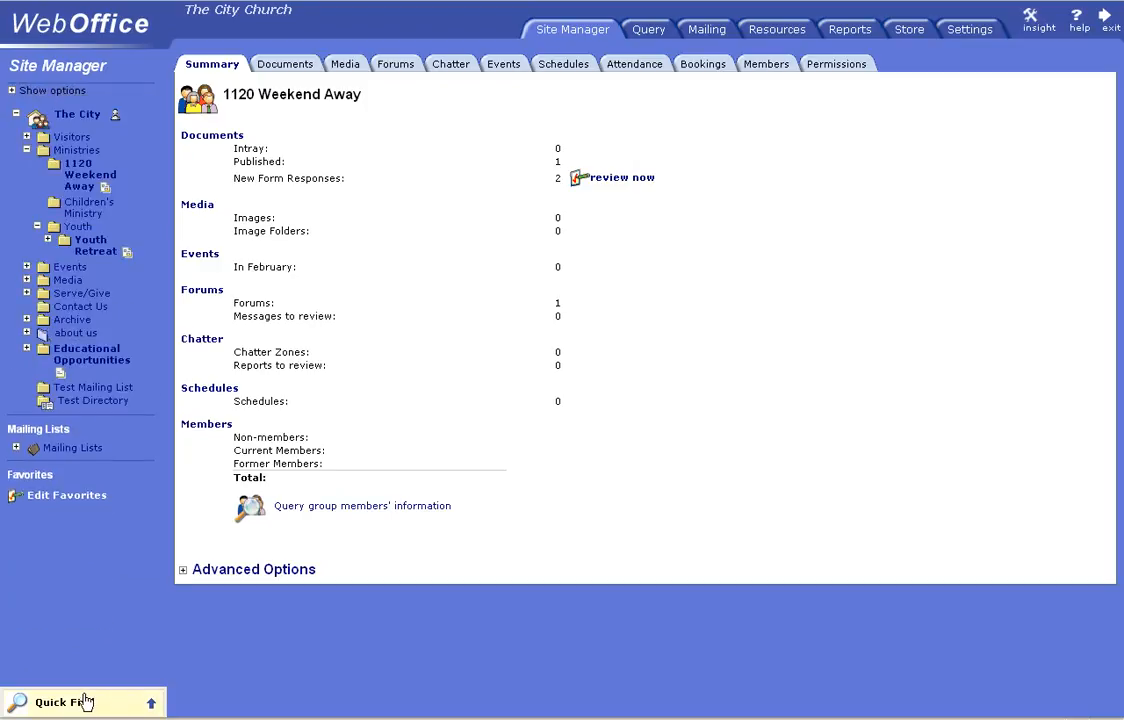
click(64, 702)
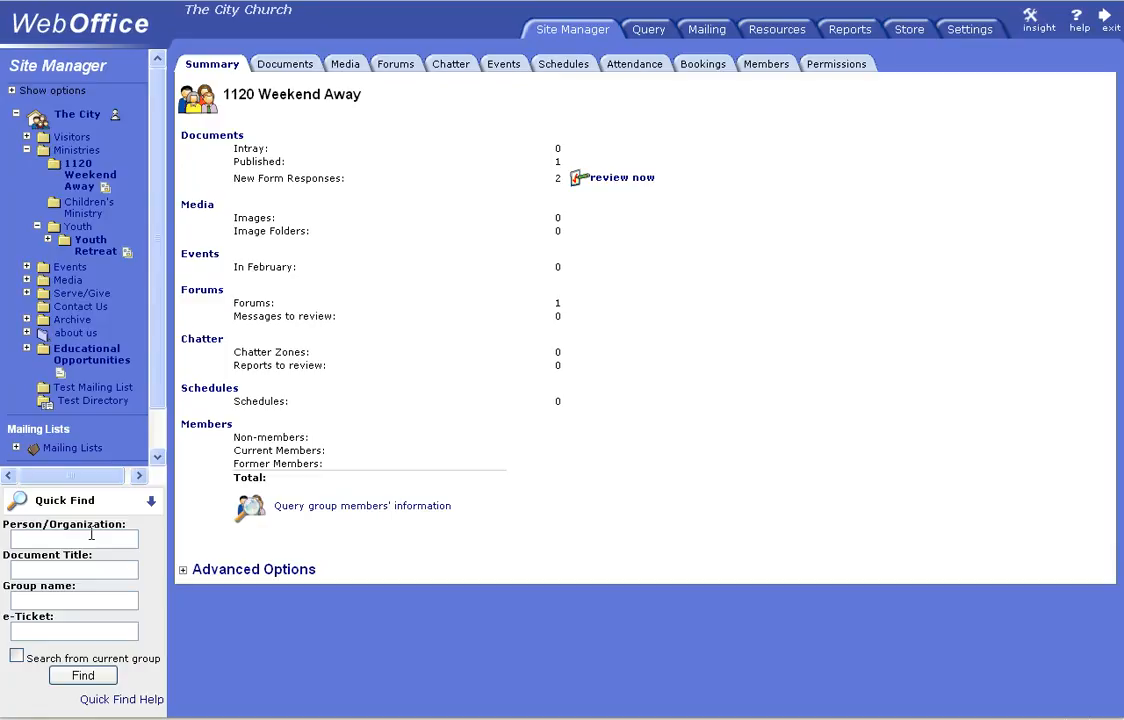
mouse_move(78, 568)
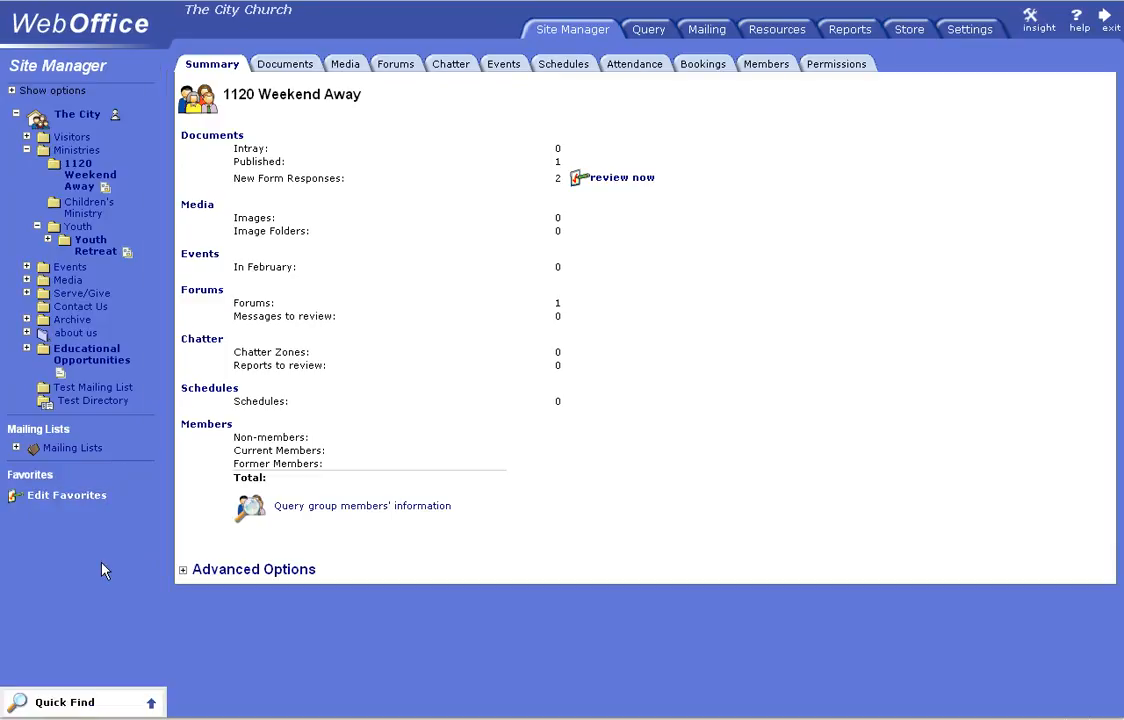
mouse_move(118, 584)
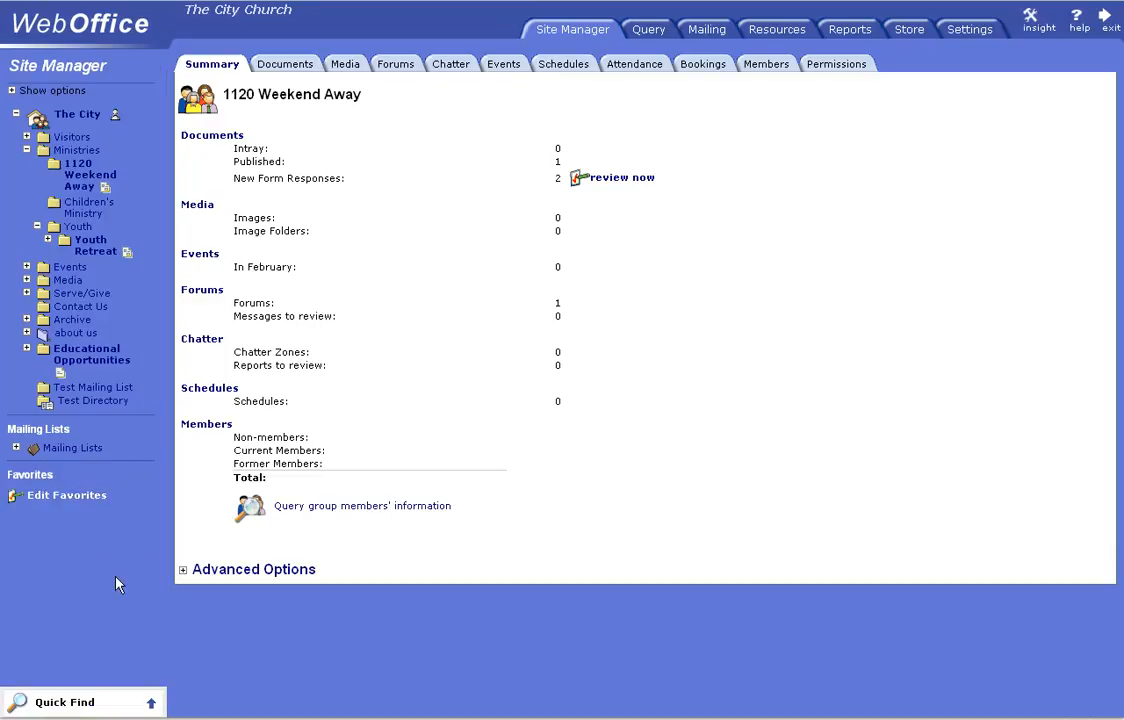
mouse_move(144, 506)
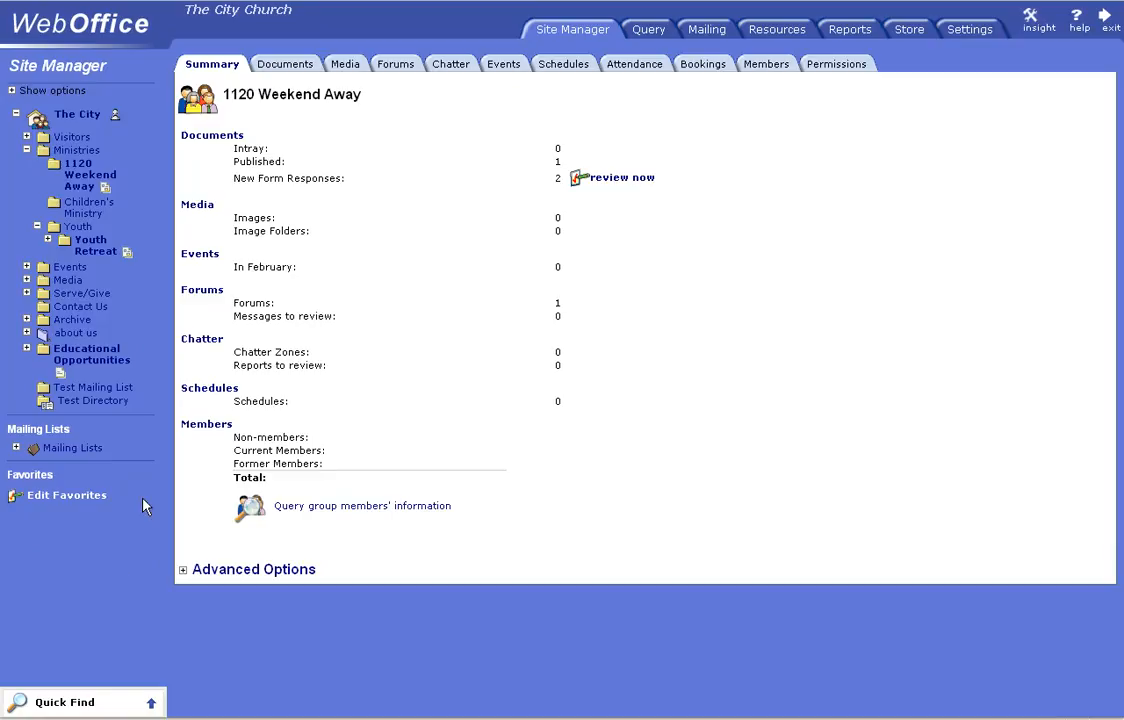
mouse_move(60, 196)
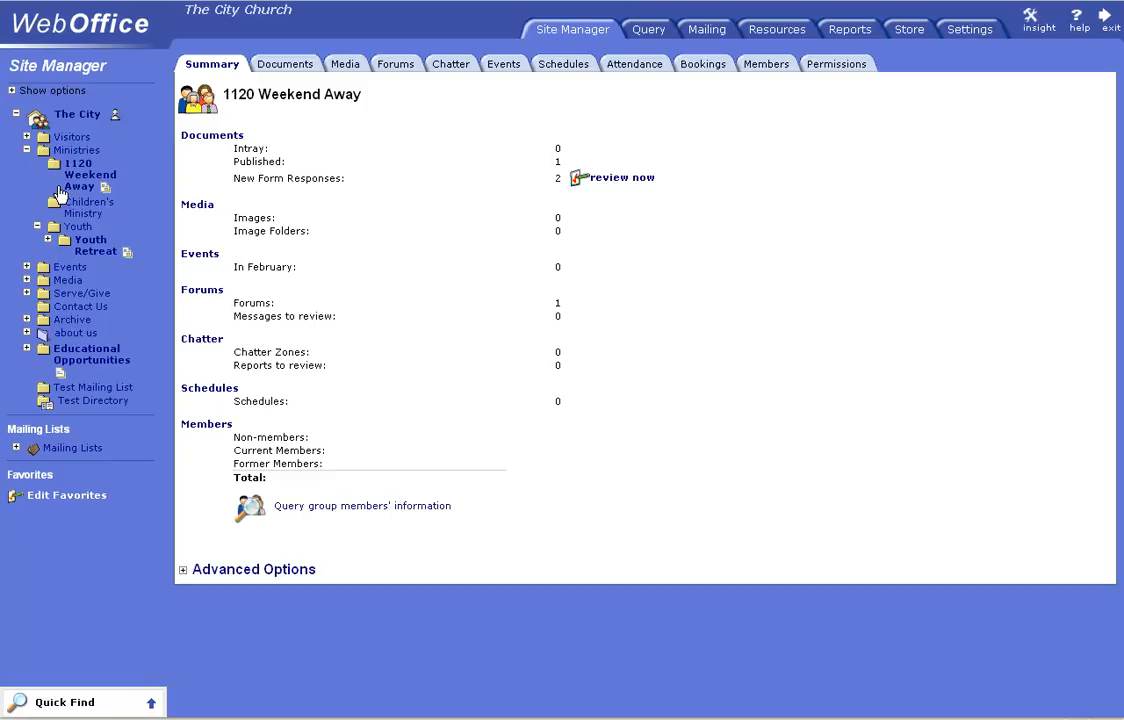
mouse_move(82, 158)
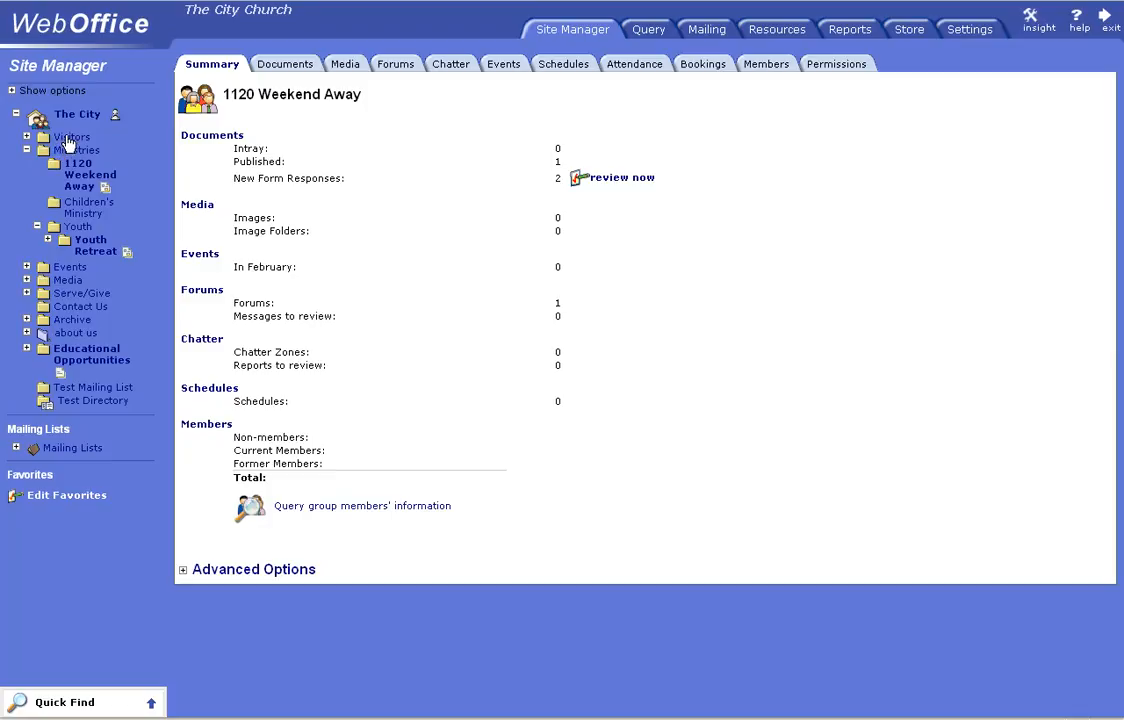
mouse_move(396, 64)
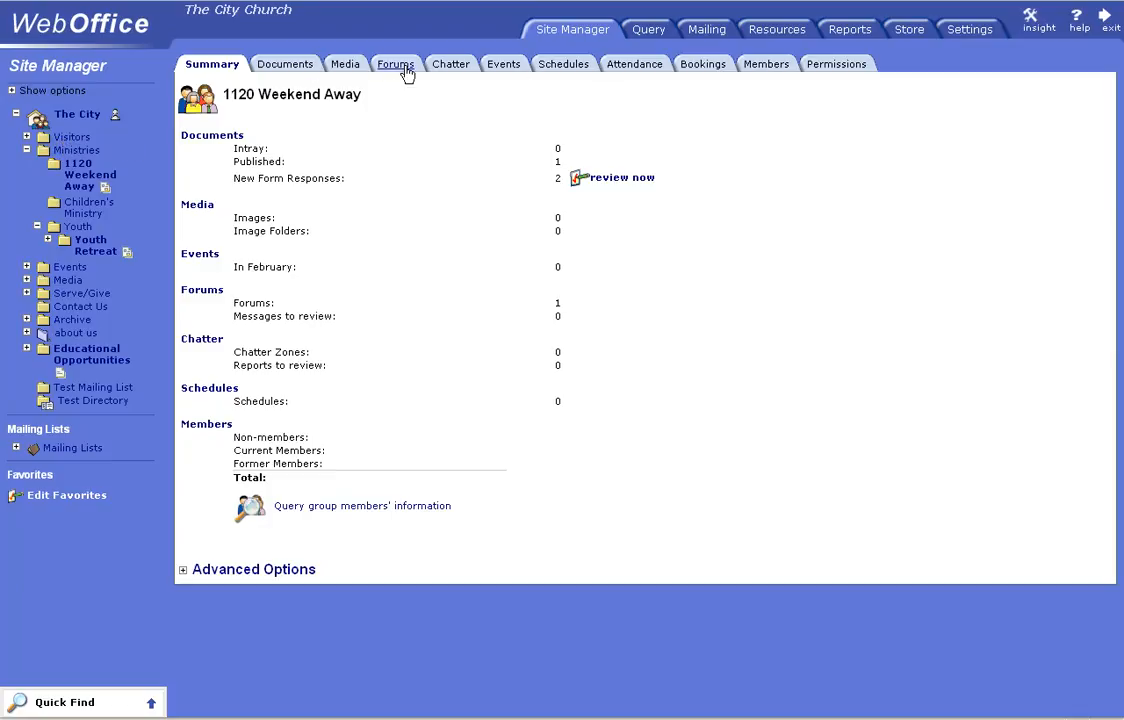
mouse_move(340, 178)
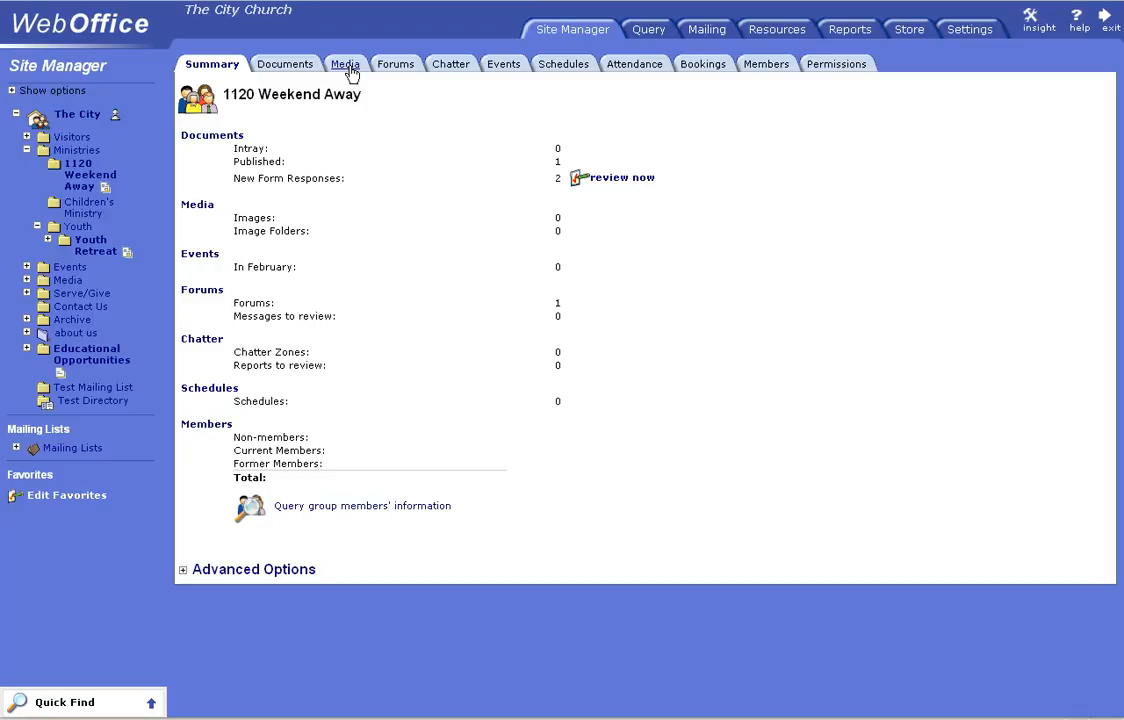
mouse_move(352, 76)
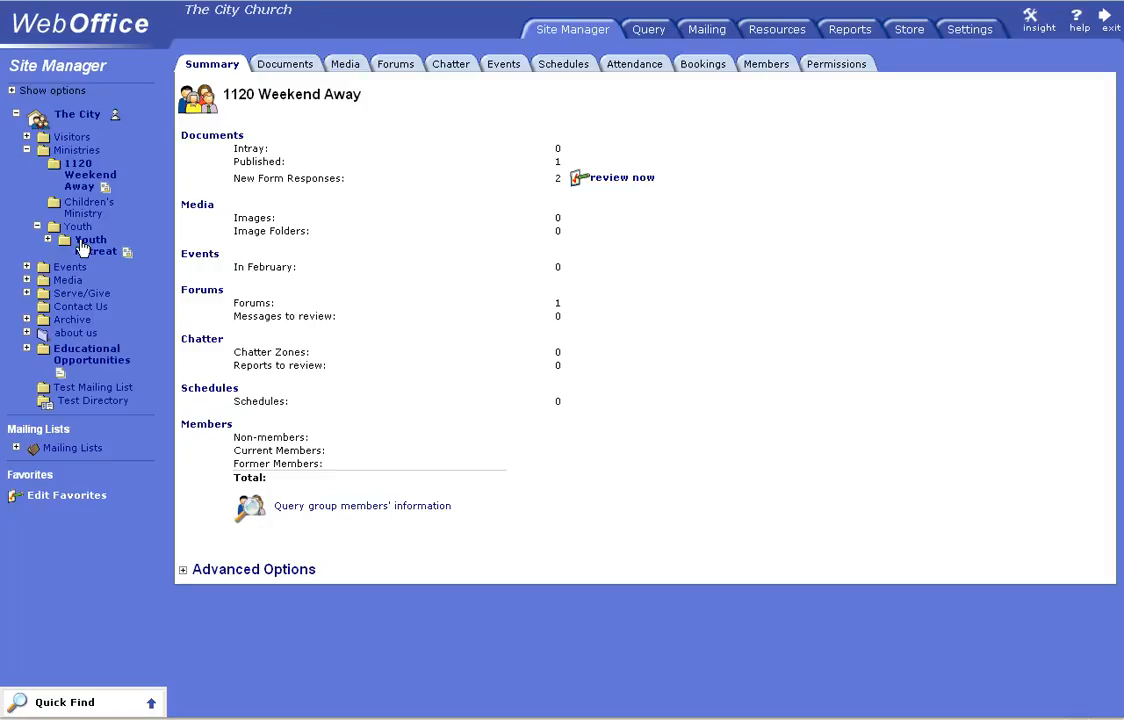
mouse_move(112, 236)
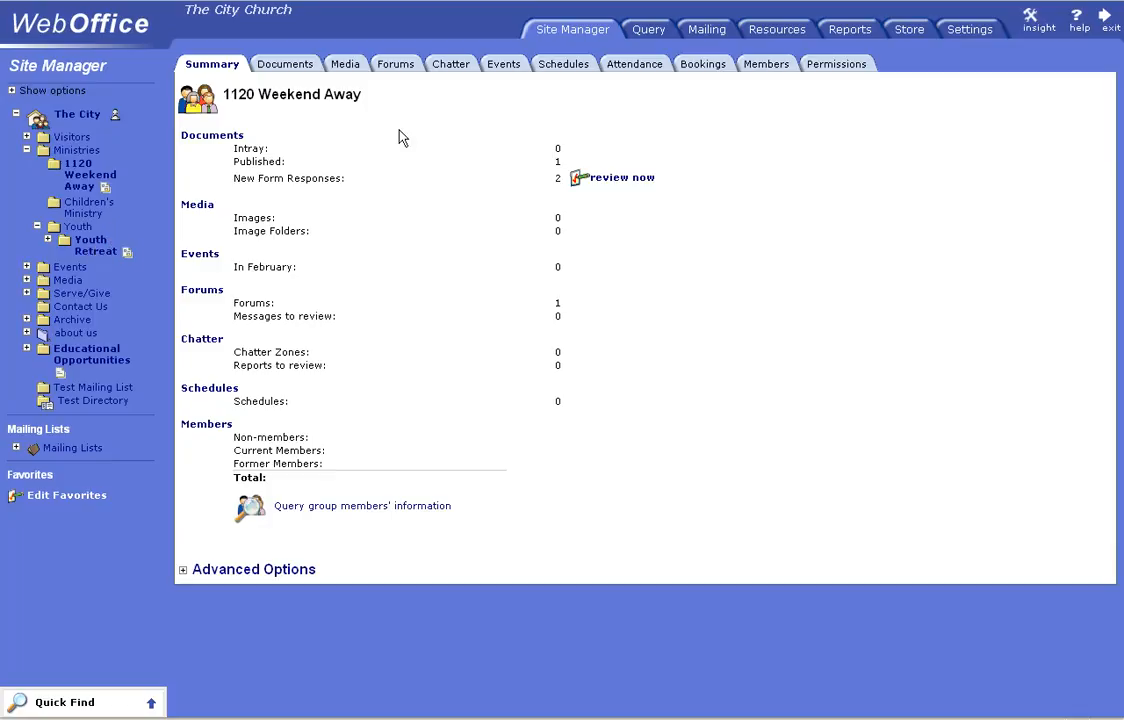
mouse_move(504, 64)
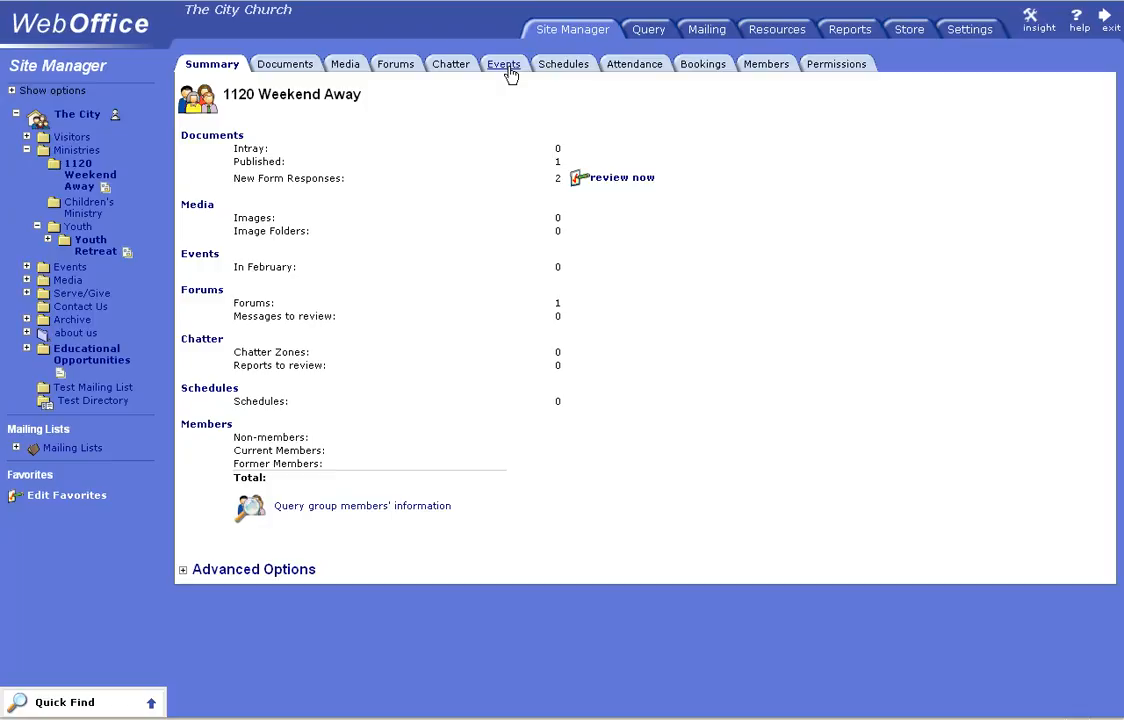
mouse_move(766, 62)
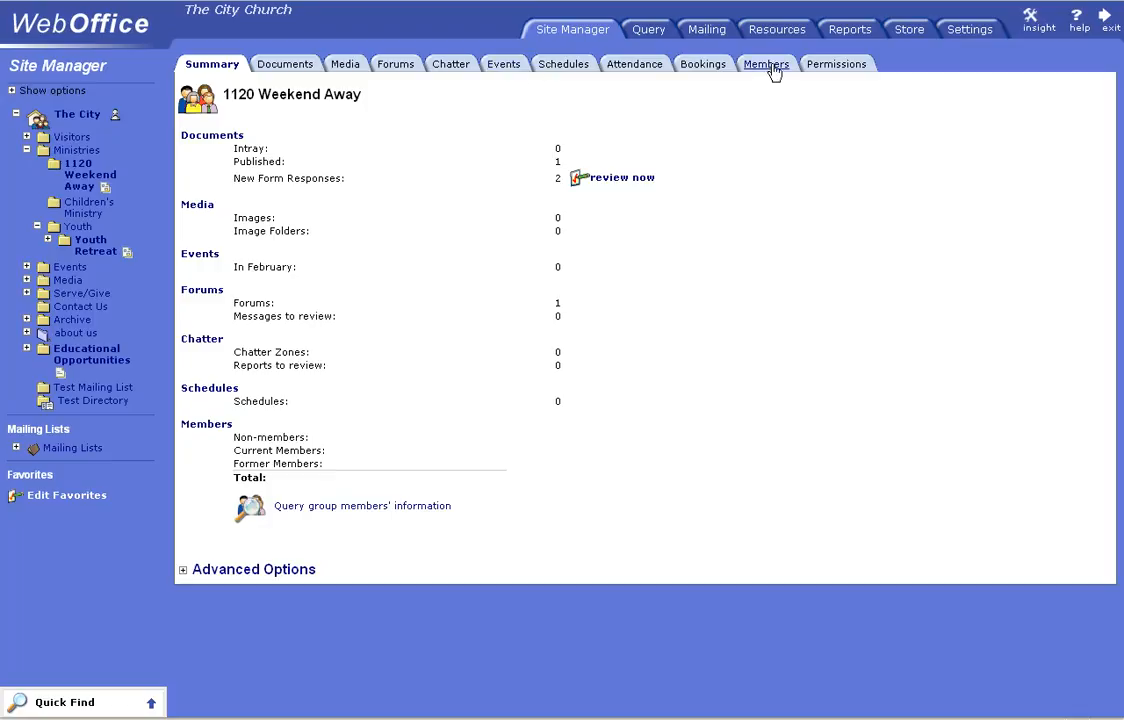
mouse_move(448, 140)
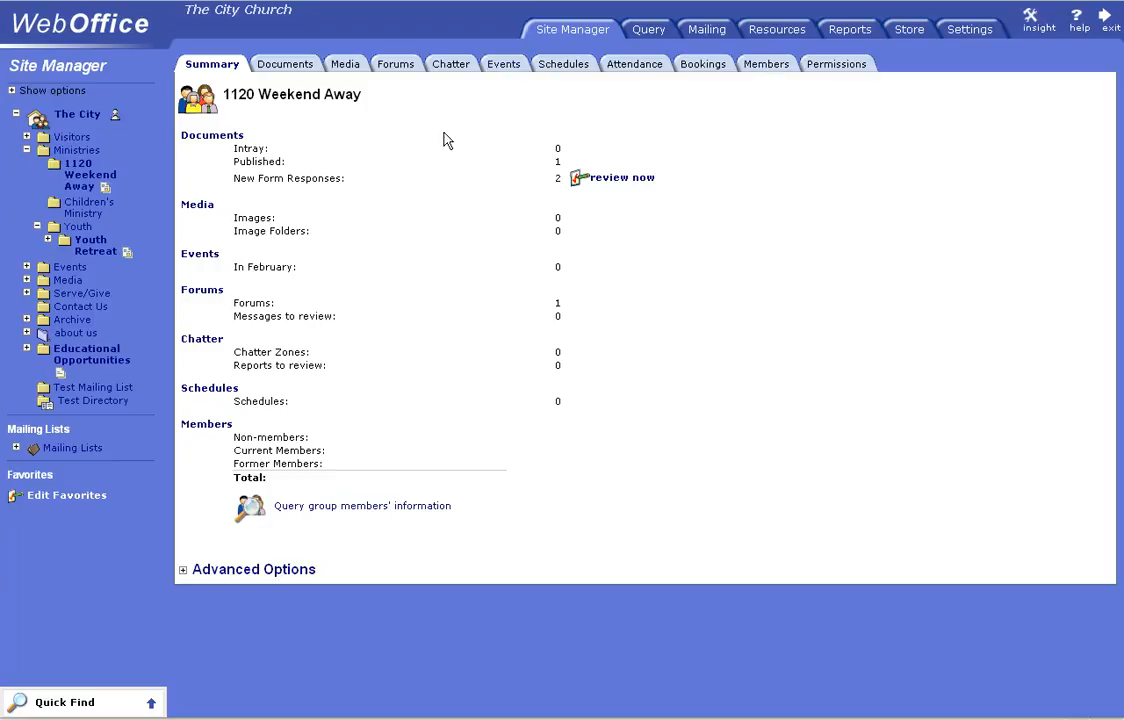